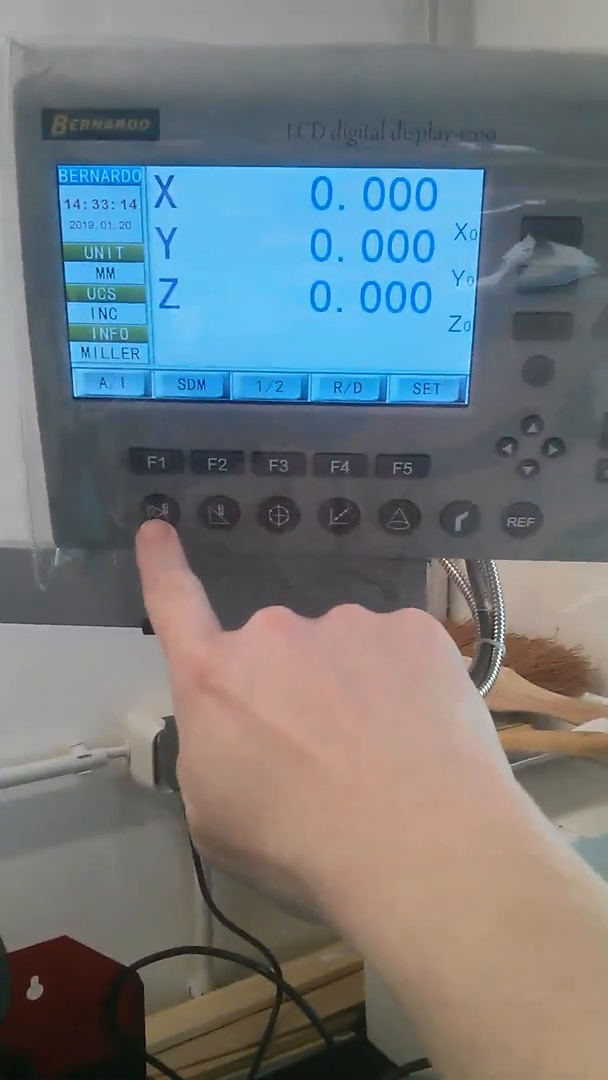
Enter Simple Arc mode, showing arc point 27 at X 16.000, Y 15.995.
click(158, 516)
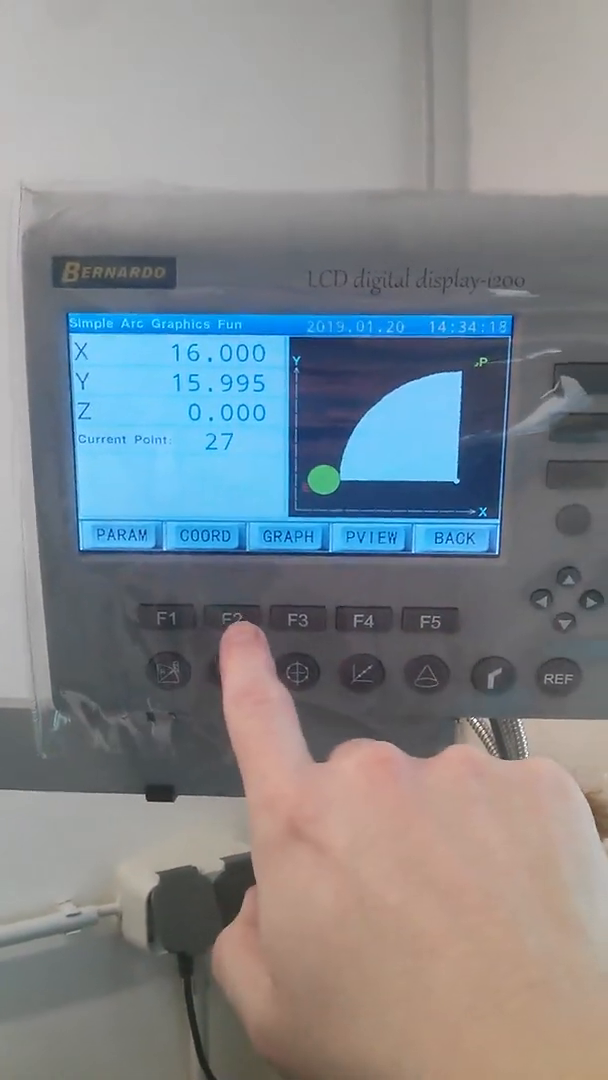
Exit Simple Arc with F5 (BACK) after reaching X 16.000, Y 16.
click(231, 617)
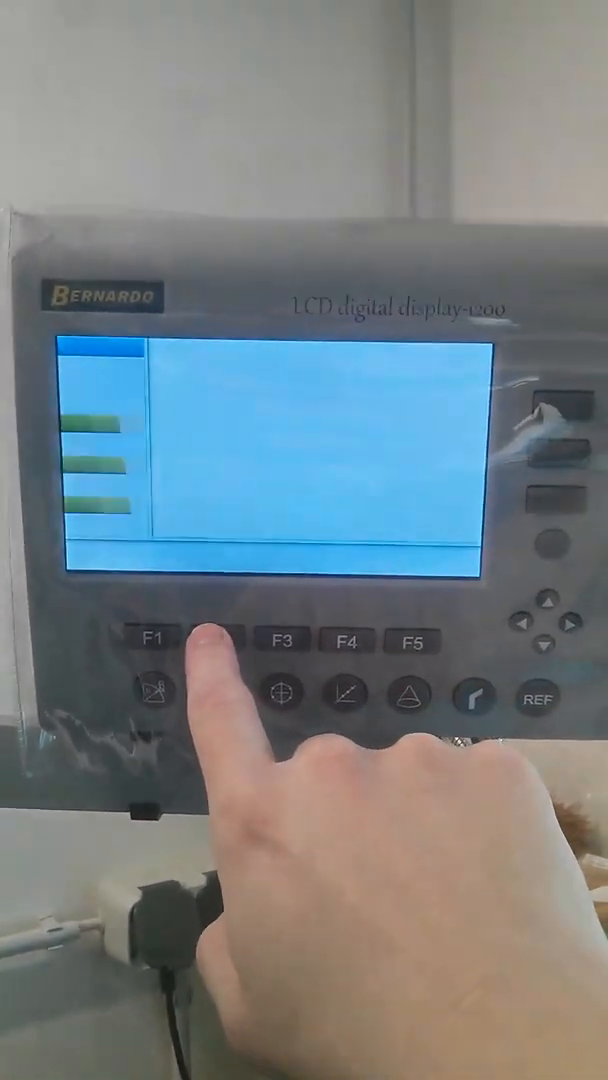